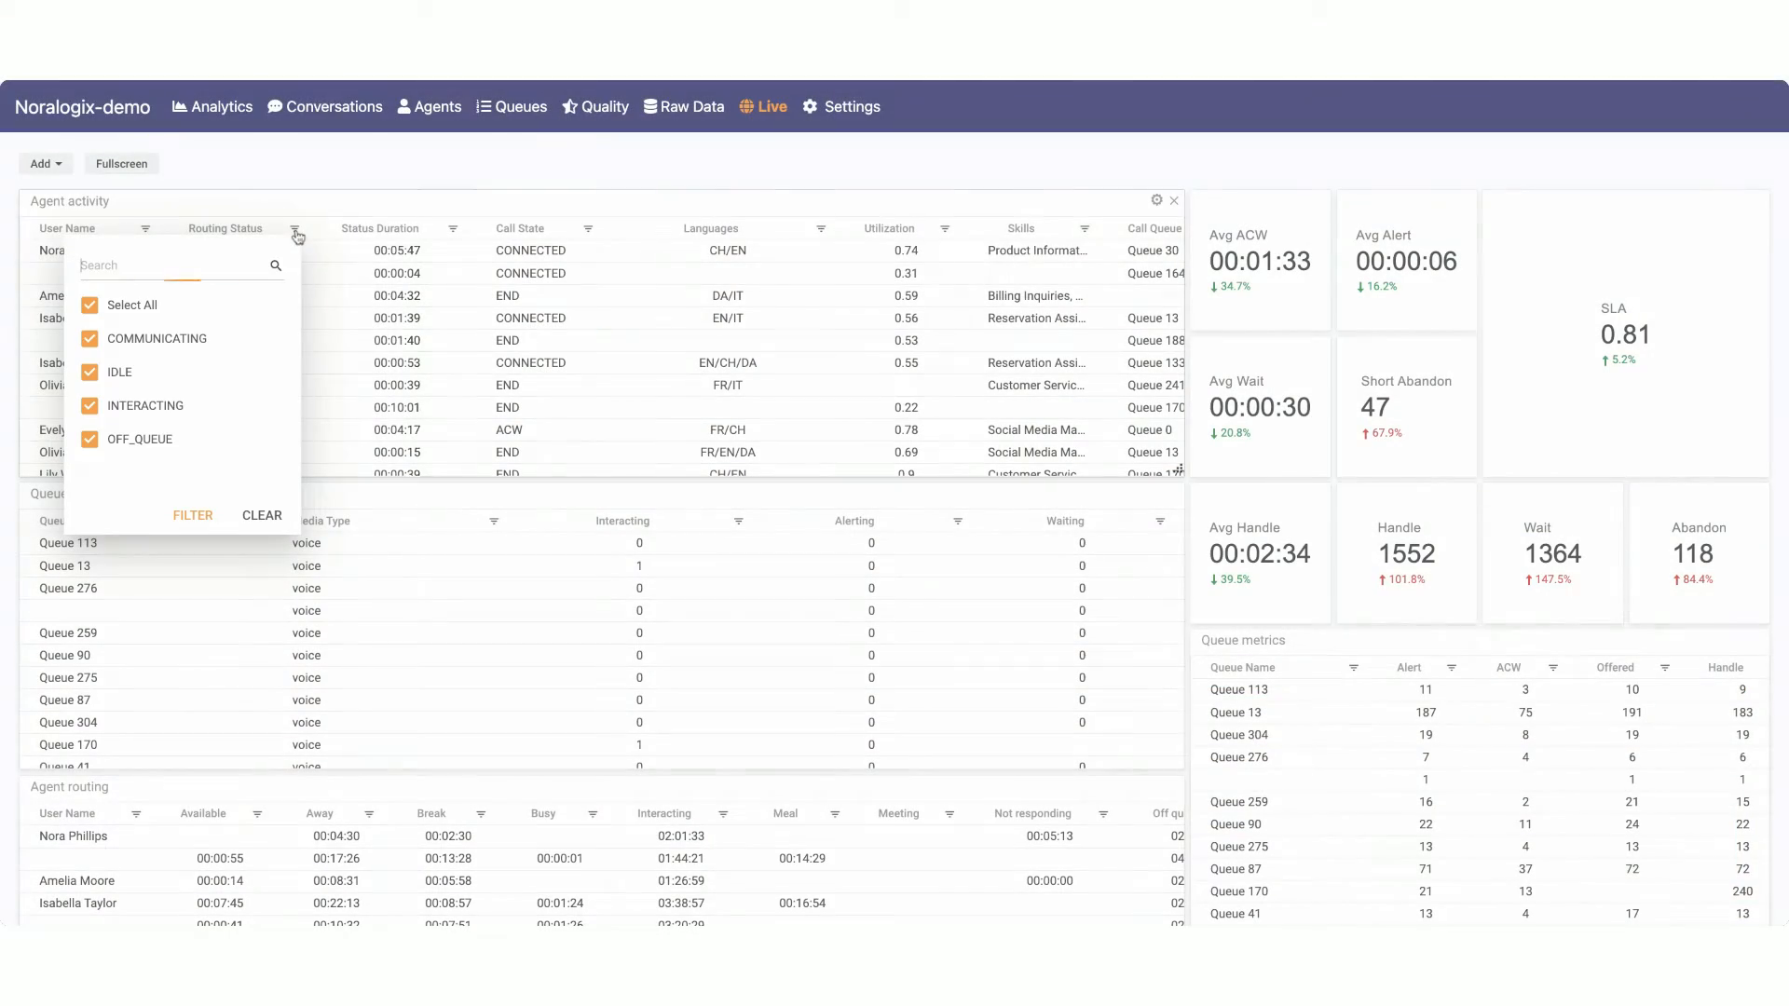
Step: Filter the Routing Status column to exclude OFF_QUEUE agents, keeping only INTERACTING ones
{"action": "left_click", "coordinate": [89, 440]}
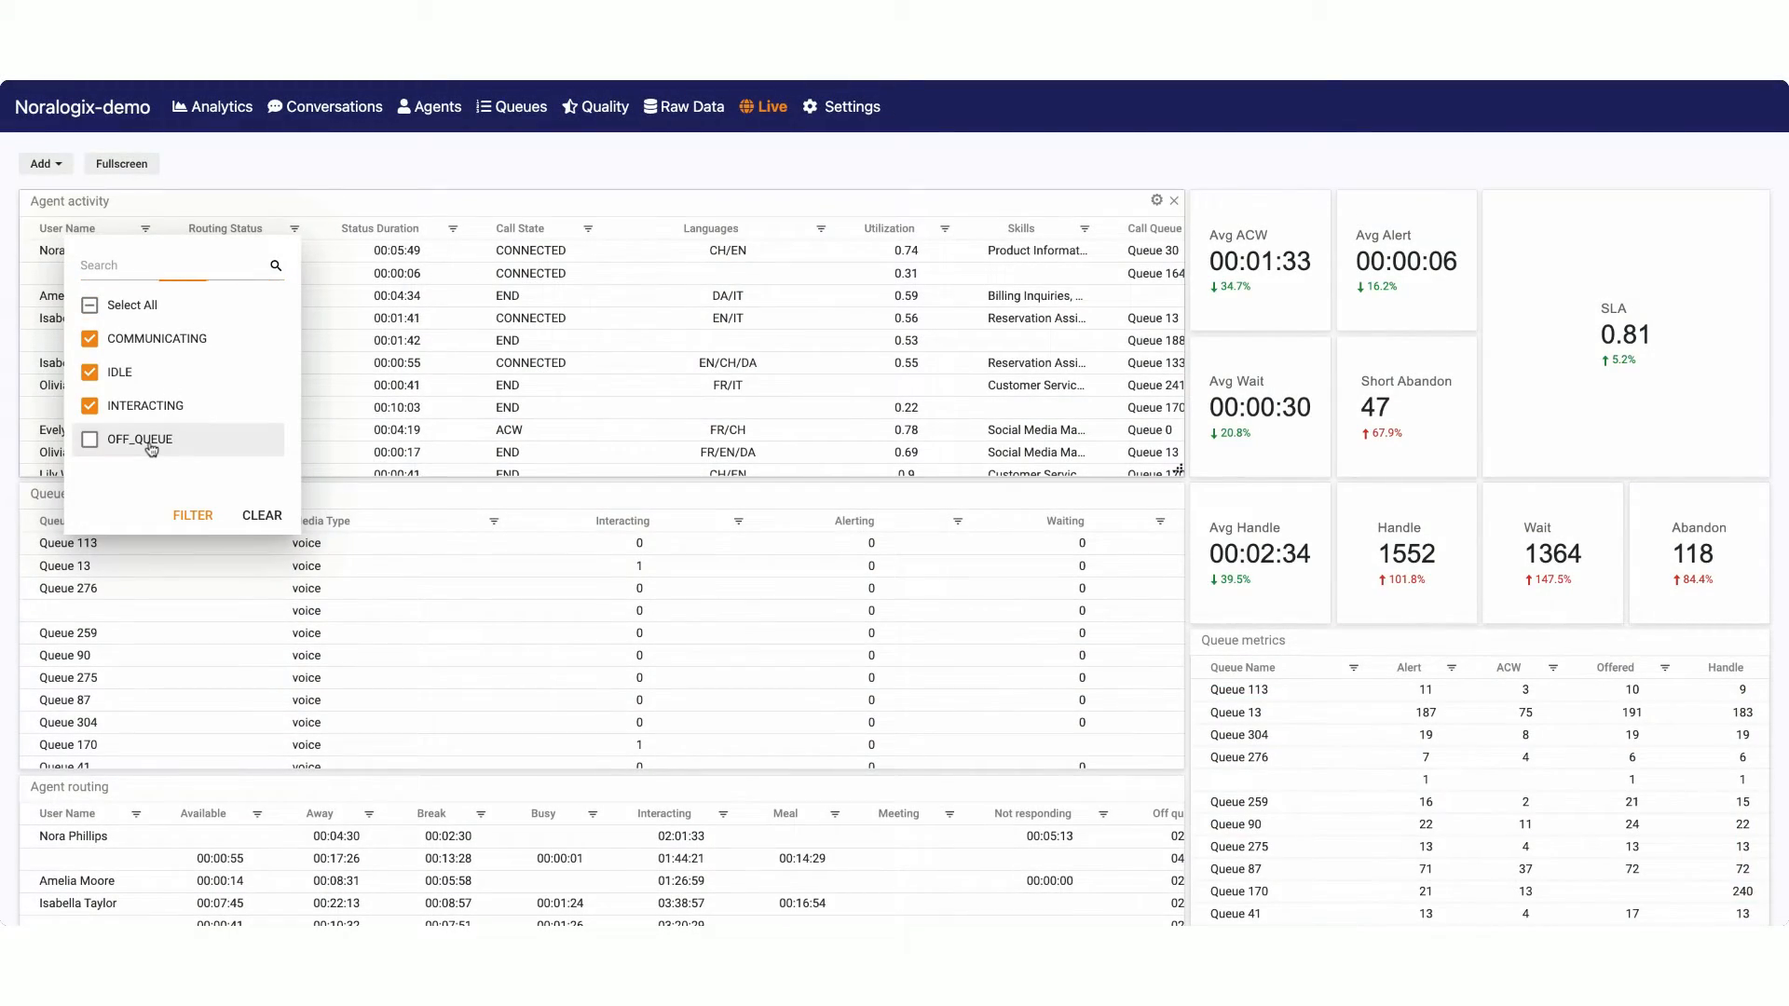
{"action": "left_click", "coordinate": [192, 515]}
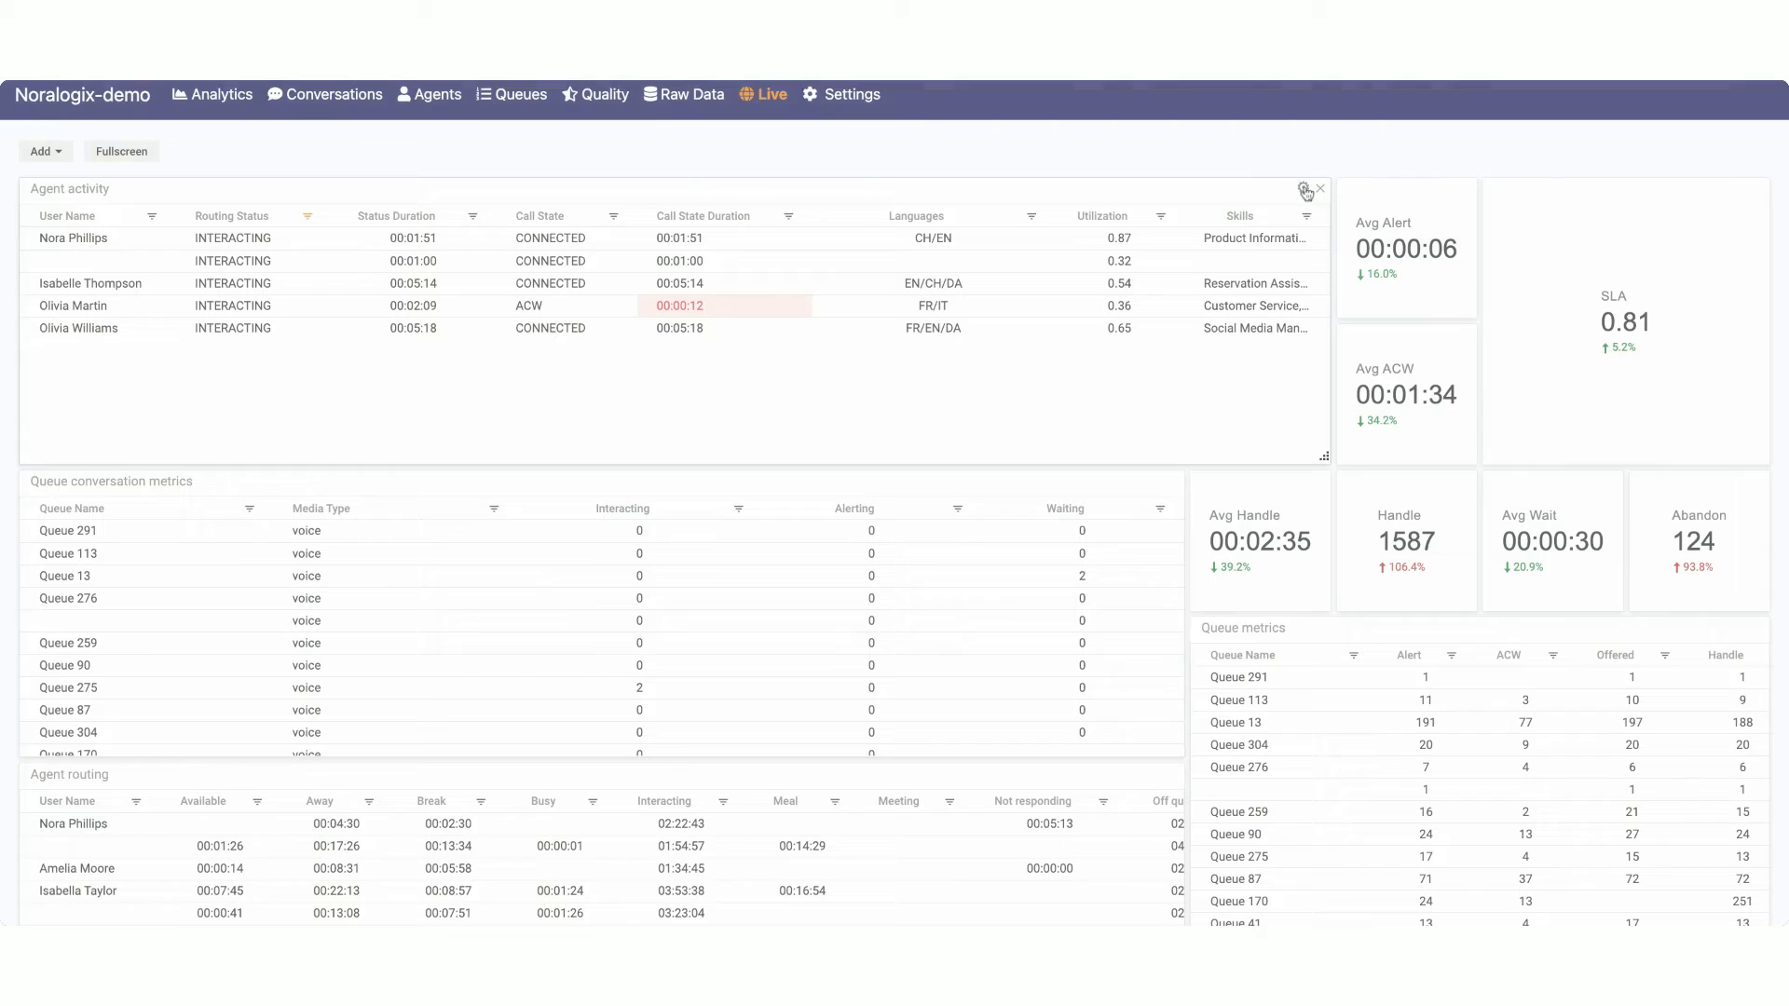
Step: Add a Routing Status threshold flagging Interacting durations over 60 seconds and apply it
{"action": "left_click", "coordinate": [1304, 190]}
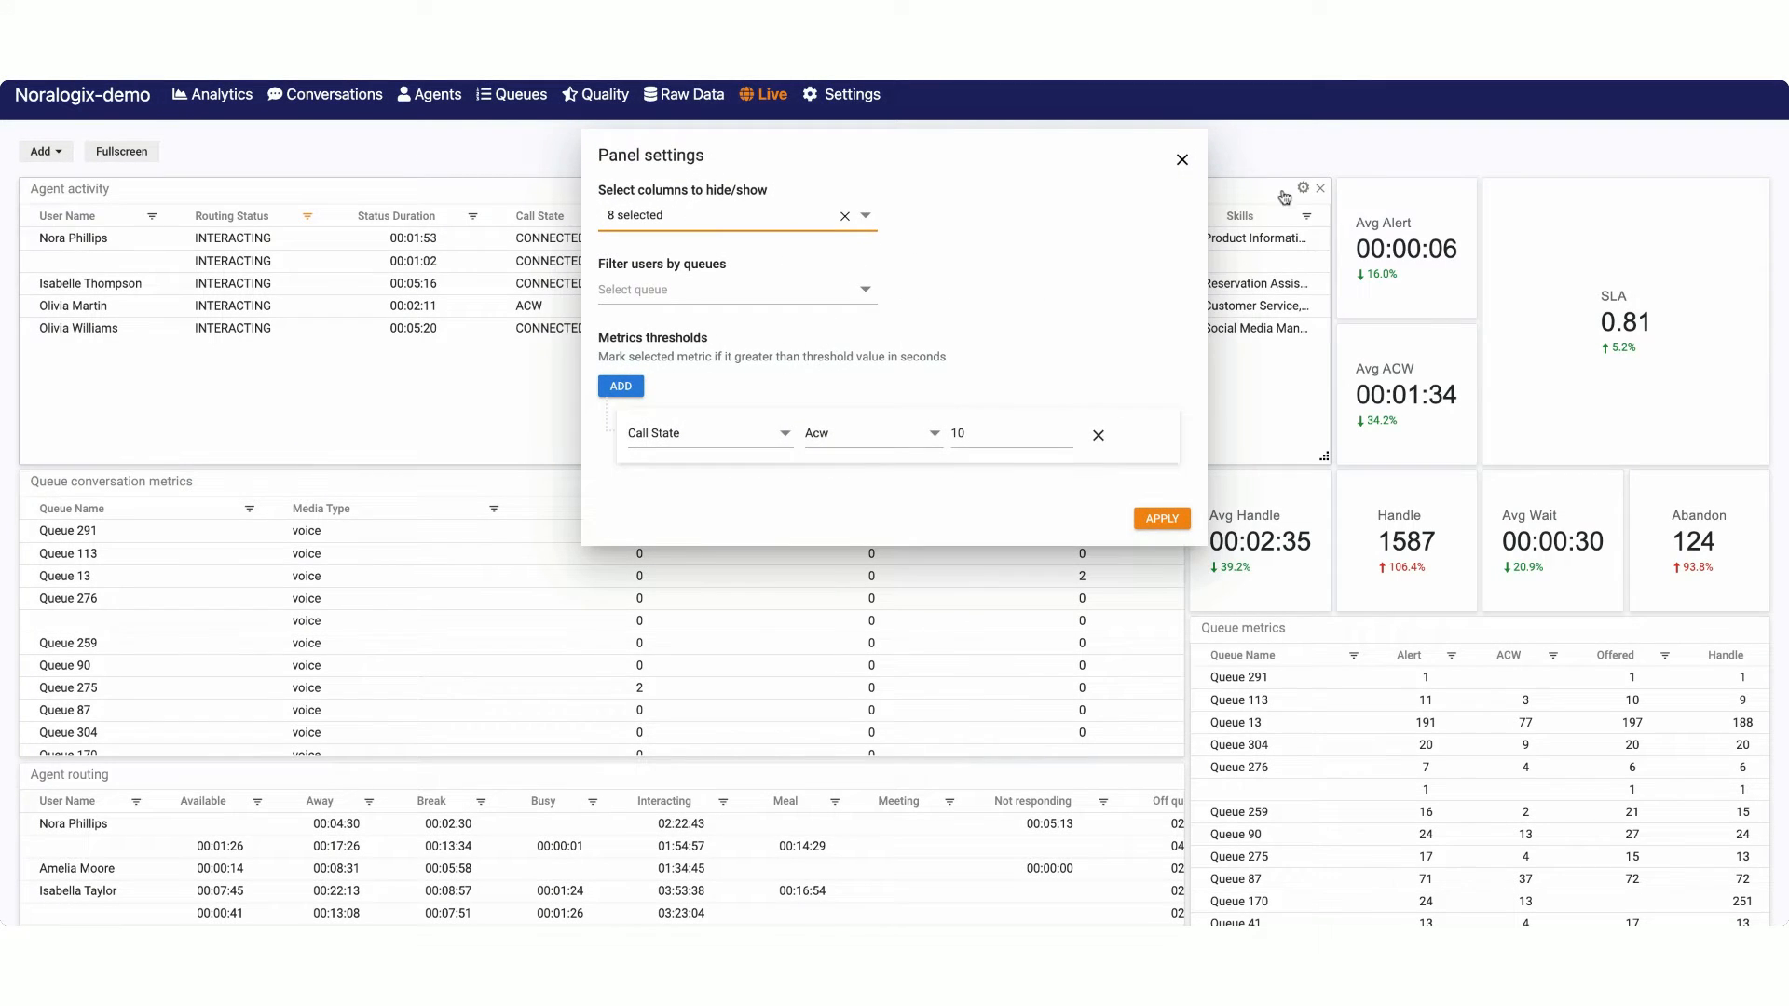
{"action": "left_click", "coordinate": [621, 386]}
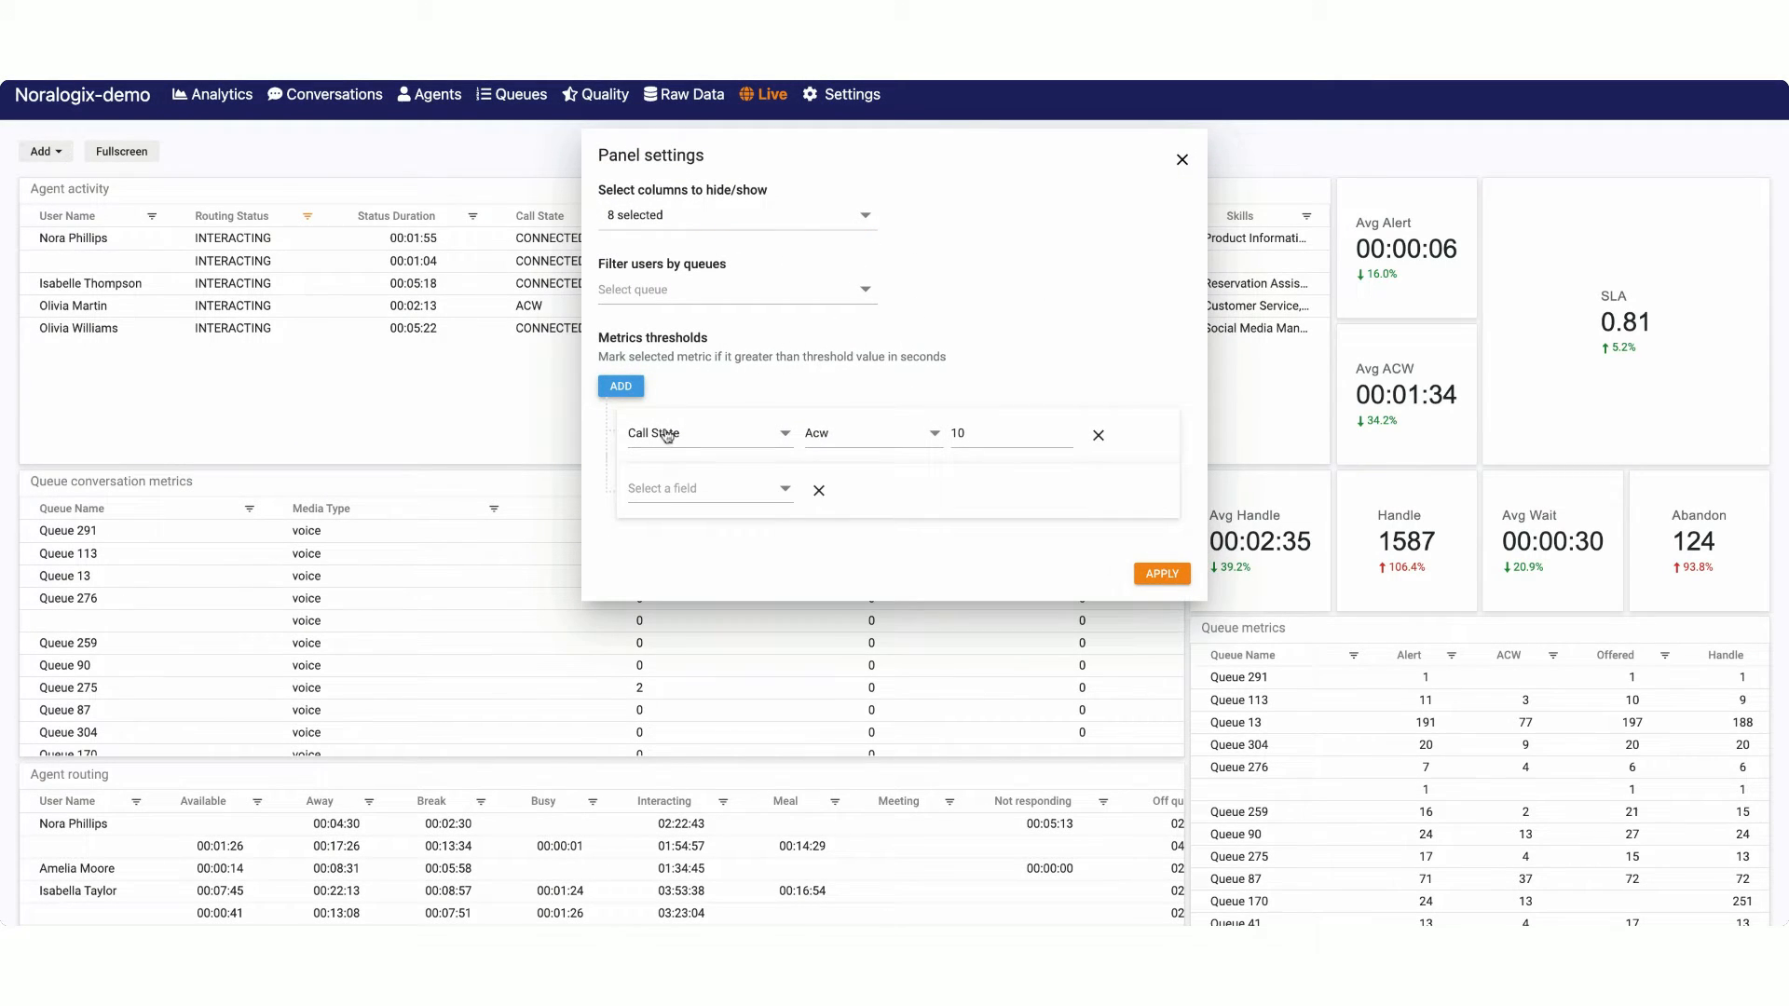
{"action": "left_click", "coordinate": [702, 488]}
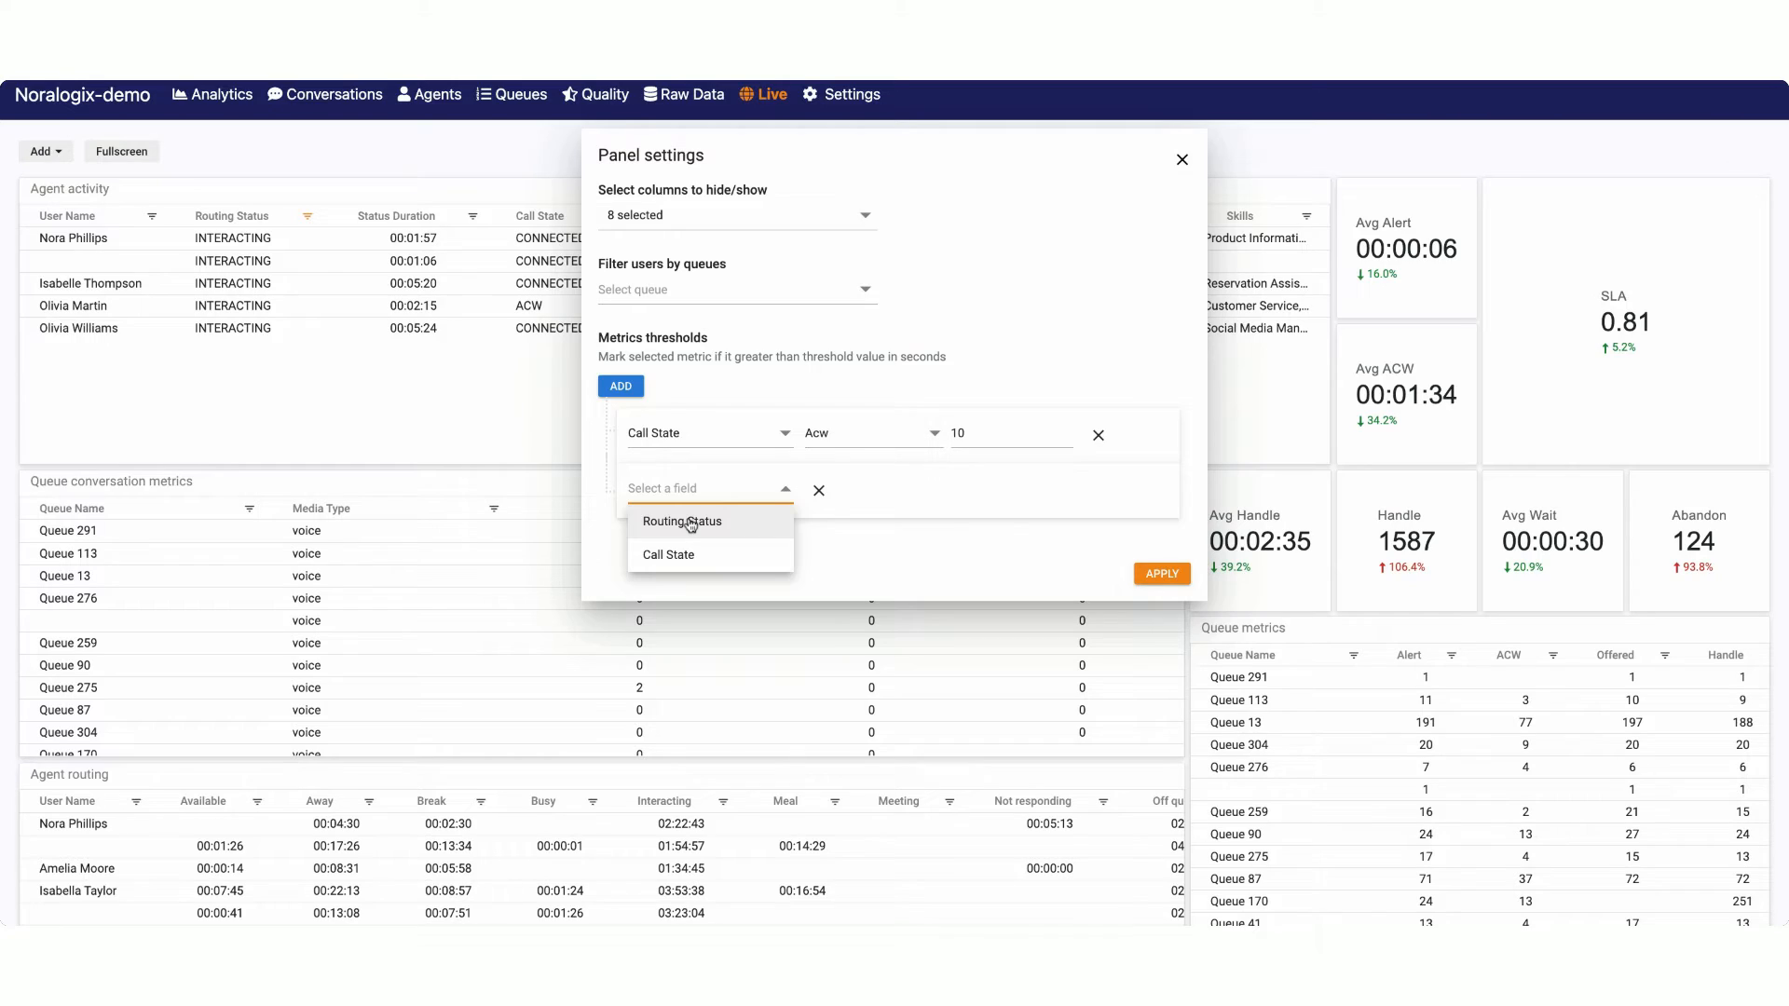
{"action": "left_click", "coordinate": [682, 522]}
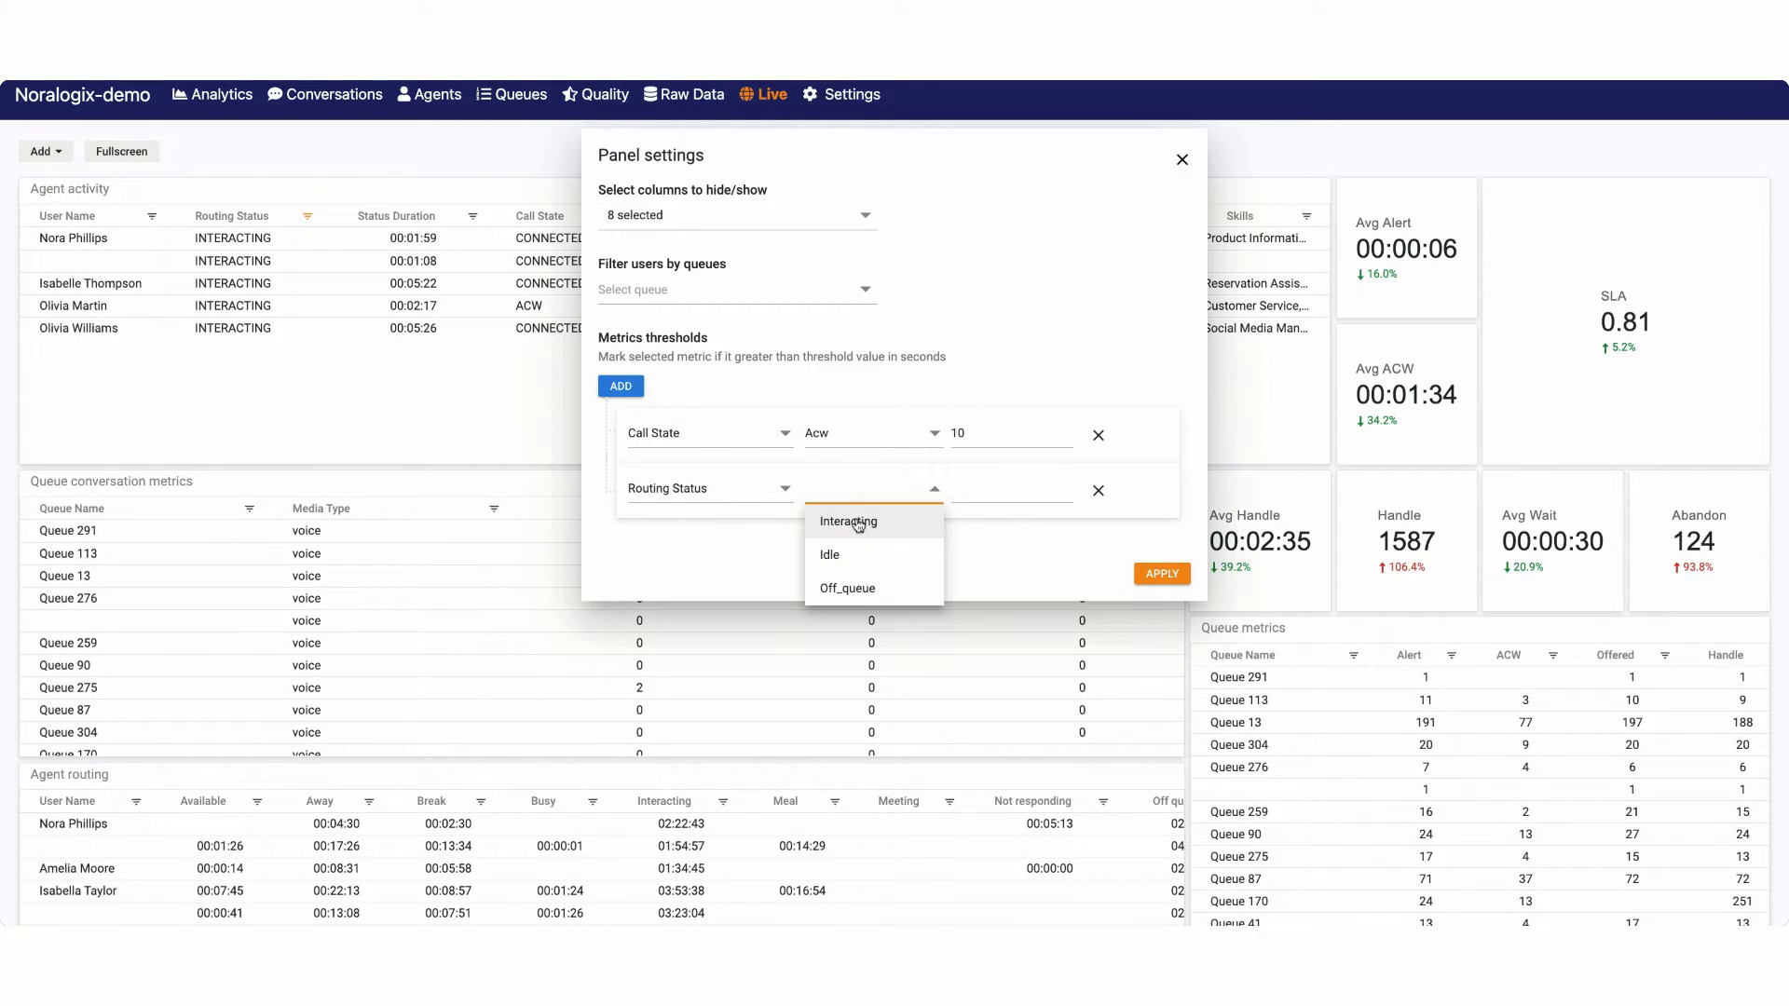
{"action": "left_click", "coordinate": [848, 522]}
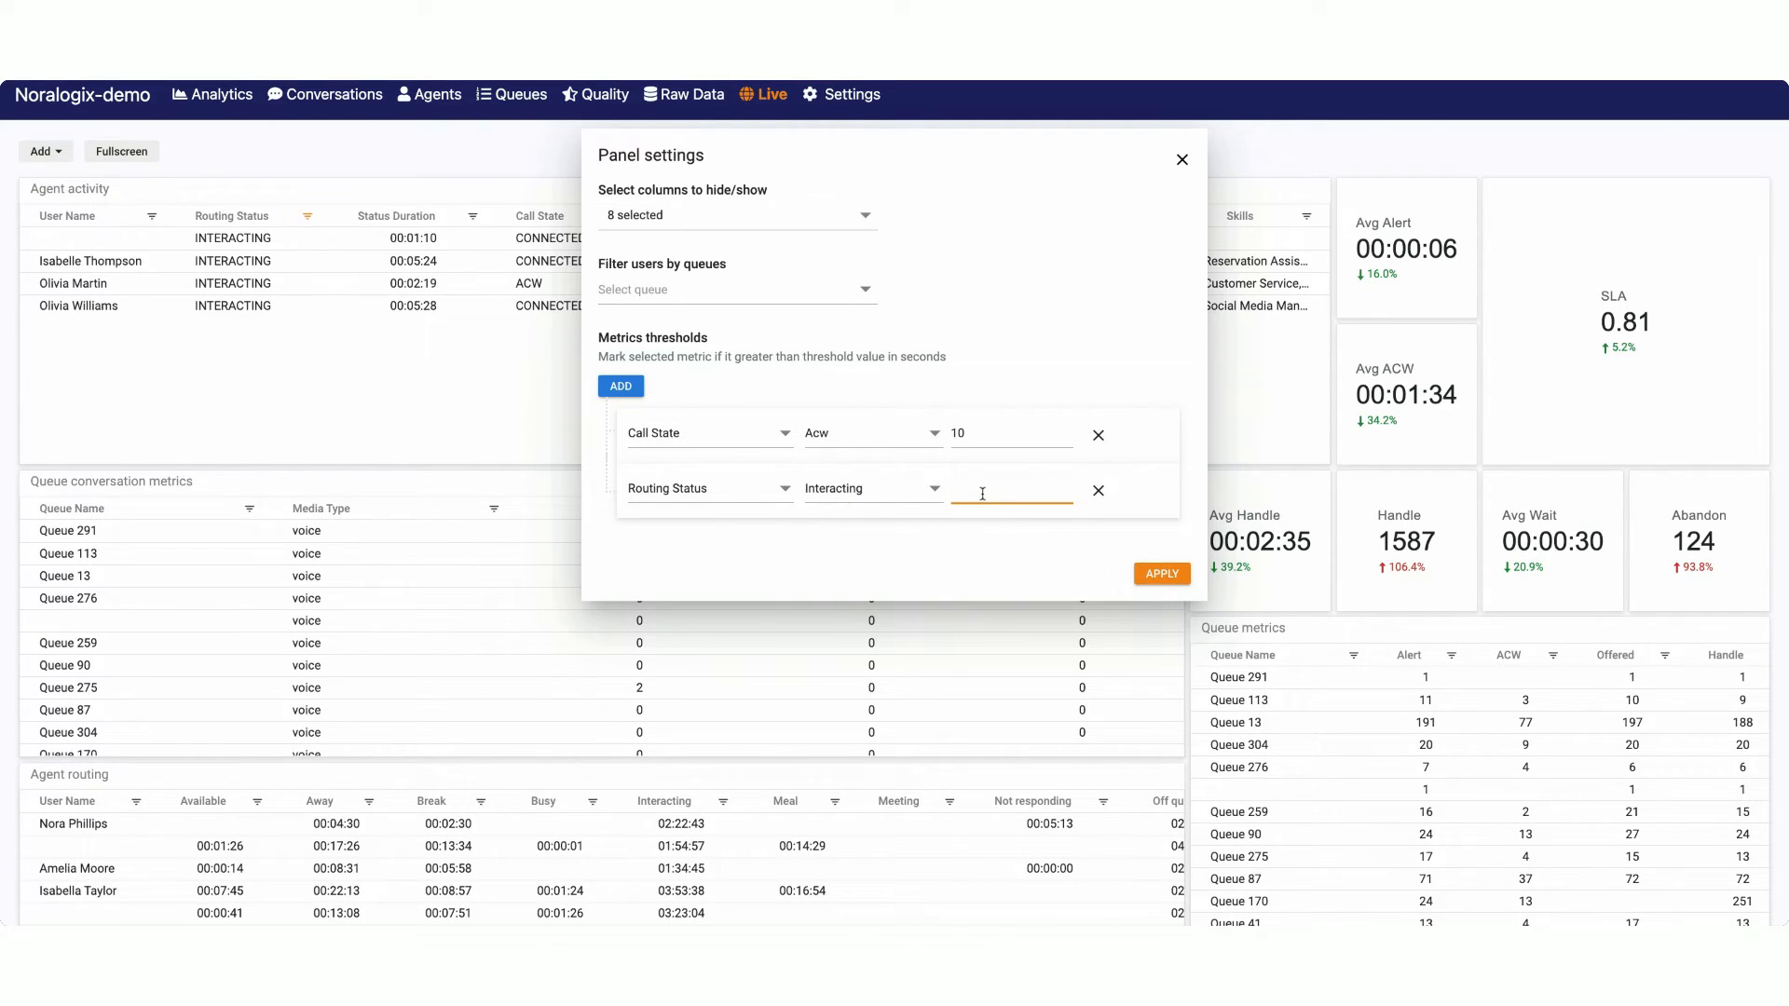
{"action": "type", "text": "60"}
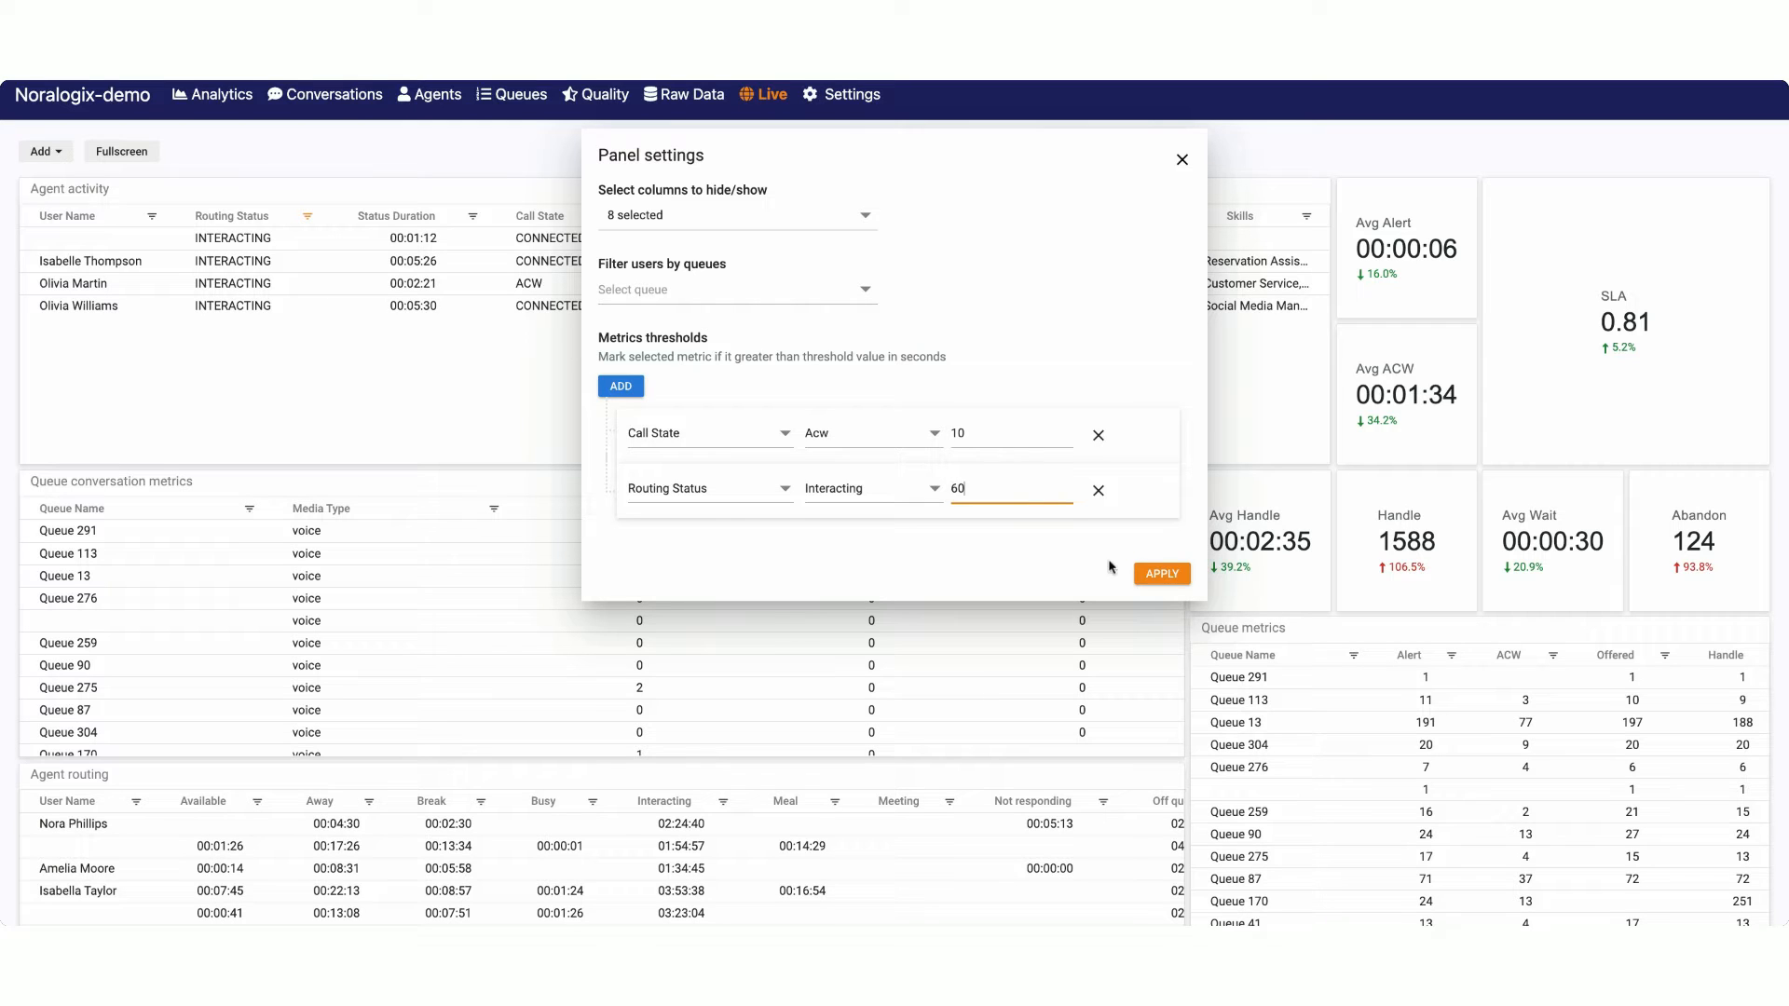
{"action": "left_click", "coordinate": [1161, 572]}
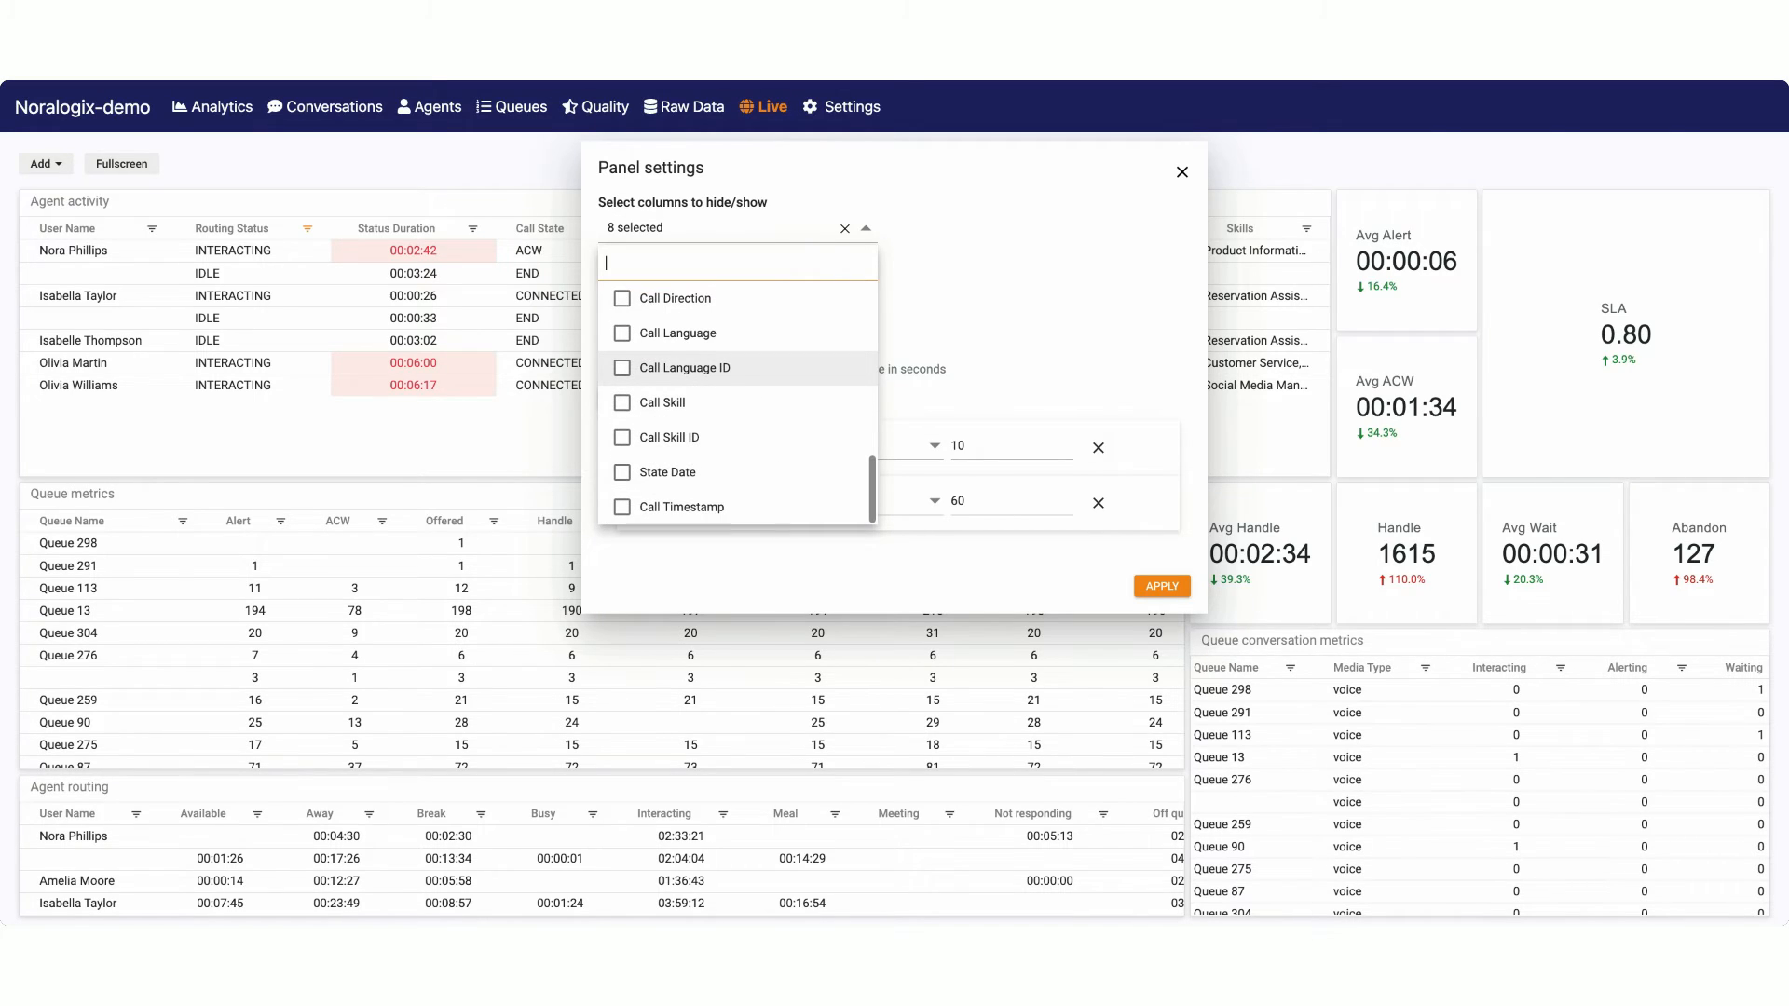
Step: Review the Queue metrics panel's column hide/show list in its settings
{"action": "left_click", "coordinate": [1161, 585]}
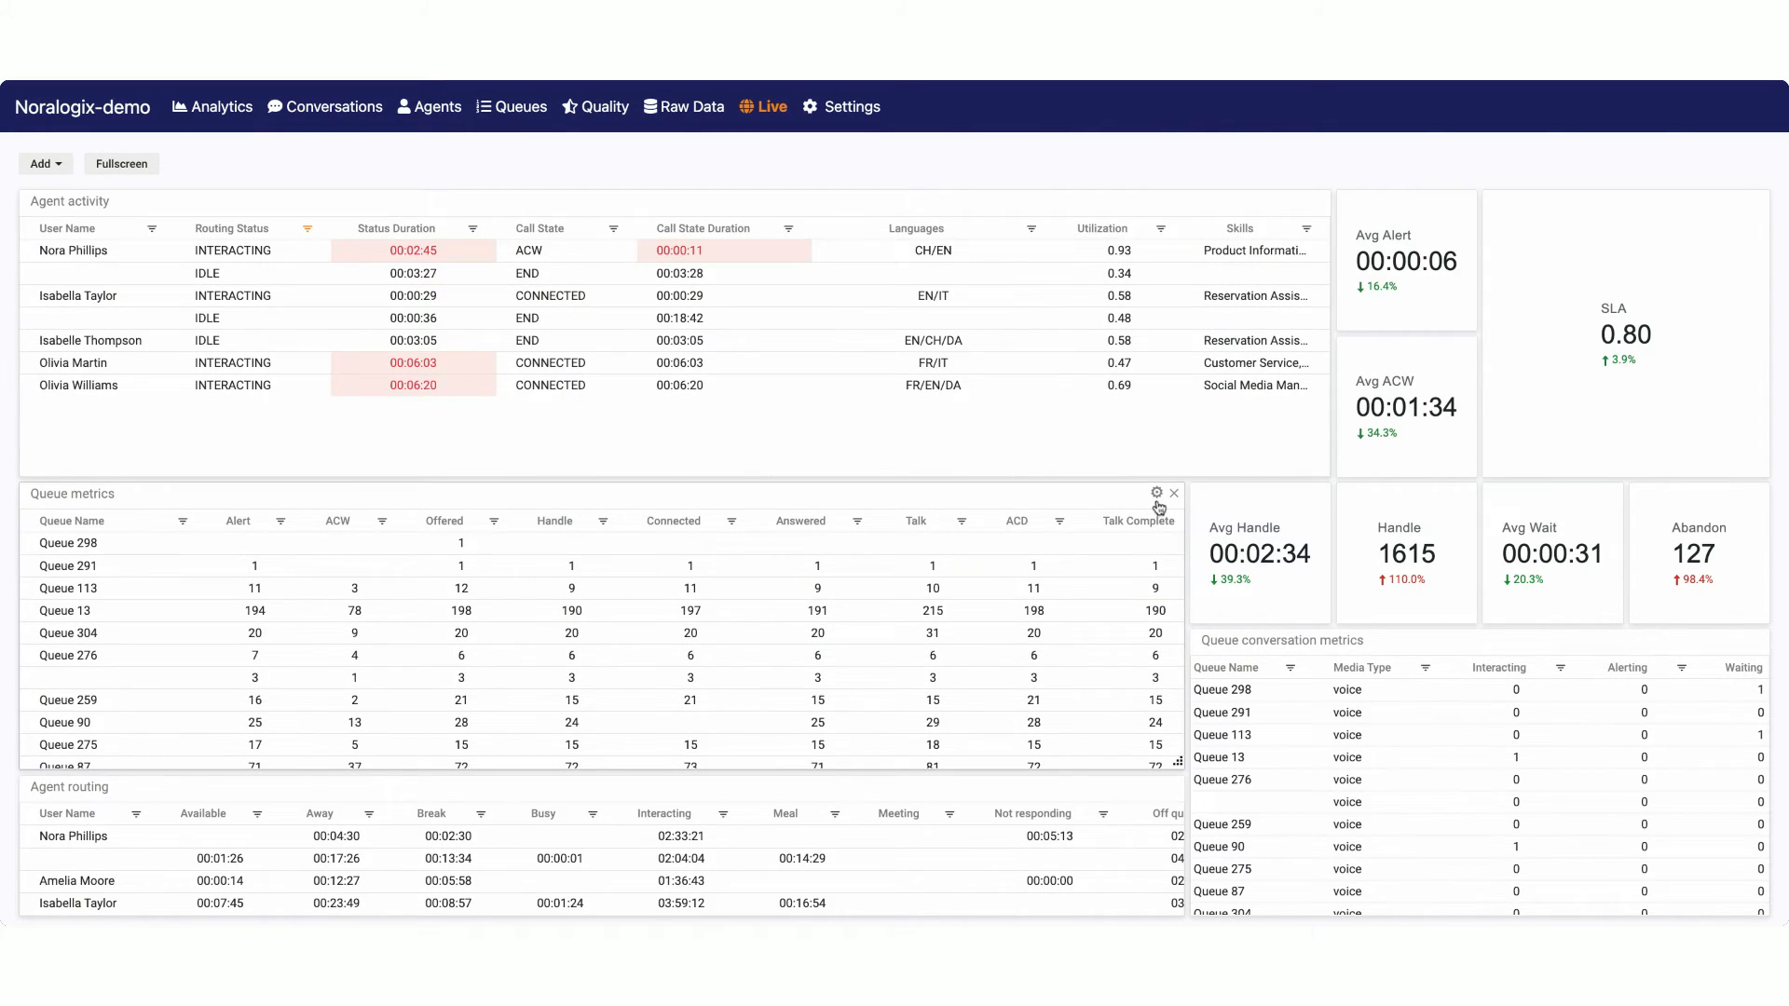
{"action": "left_click", "coordinate": [1155, 492]}
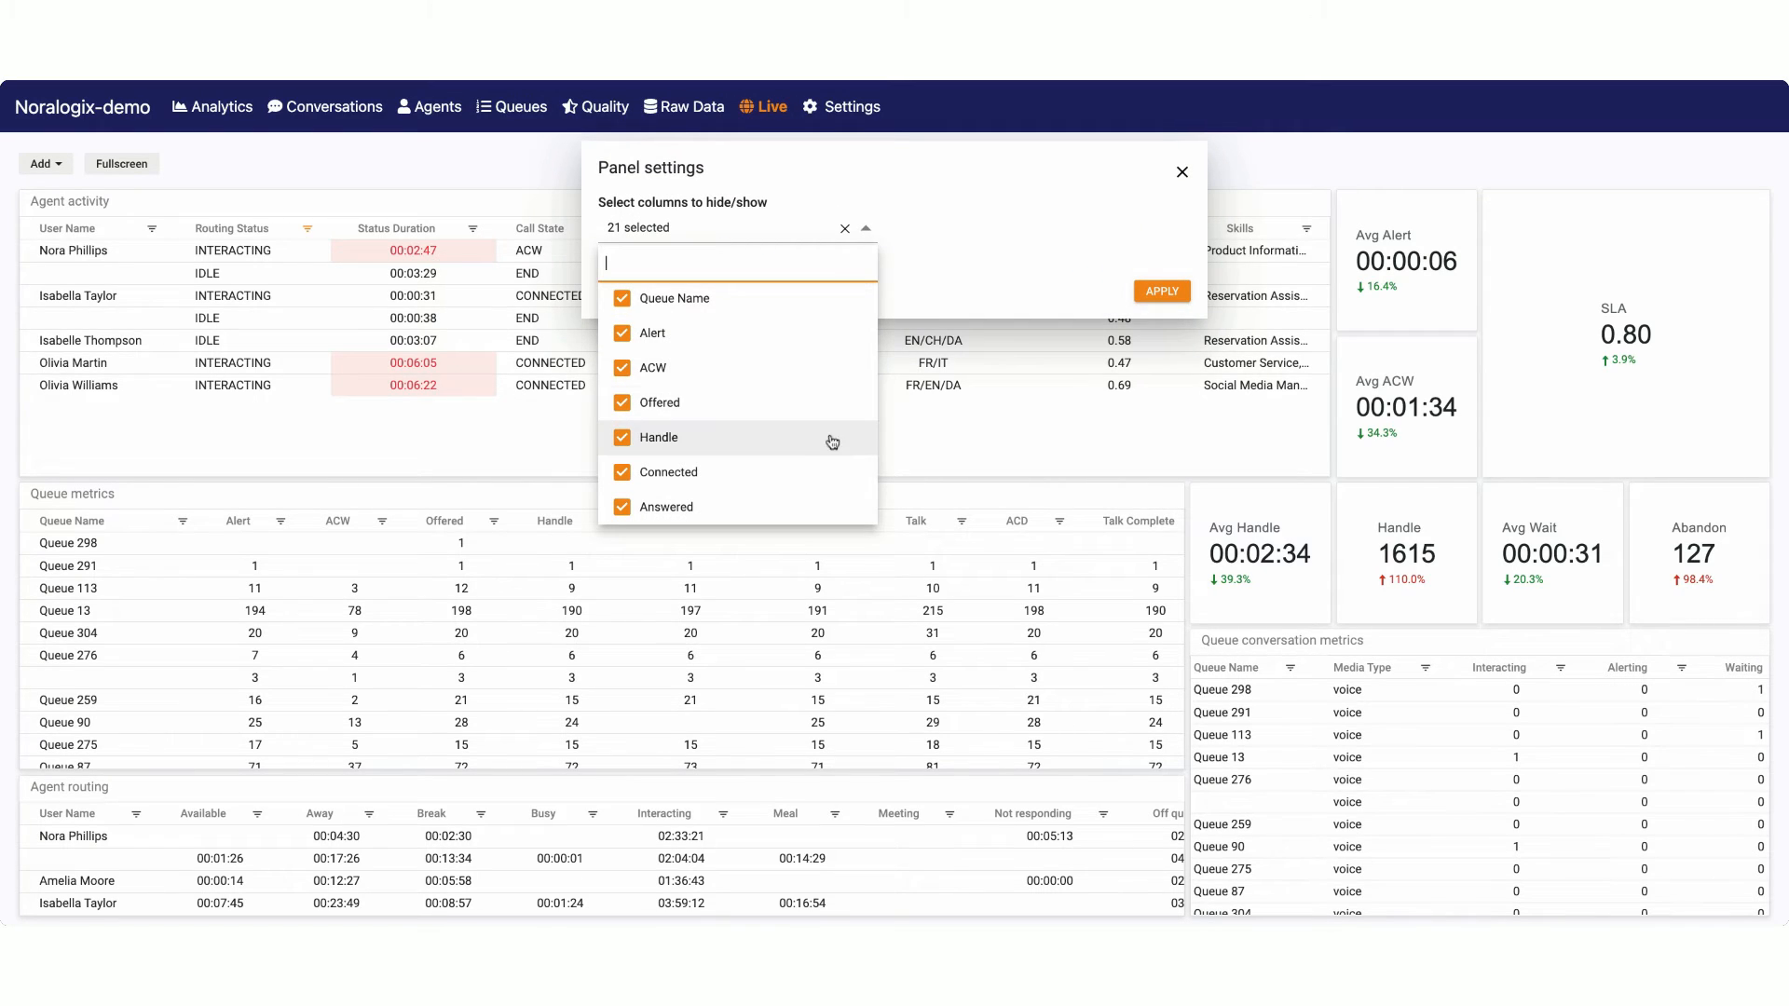
{"action": "scroll", "scroll_direction": "down", "scroll_amount": 3}
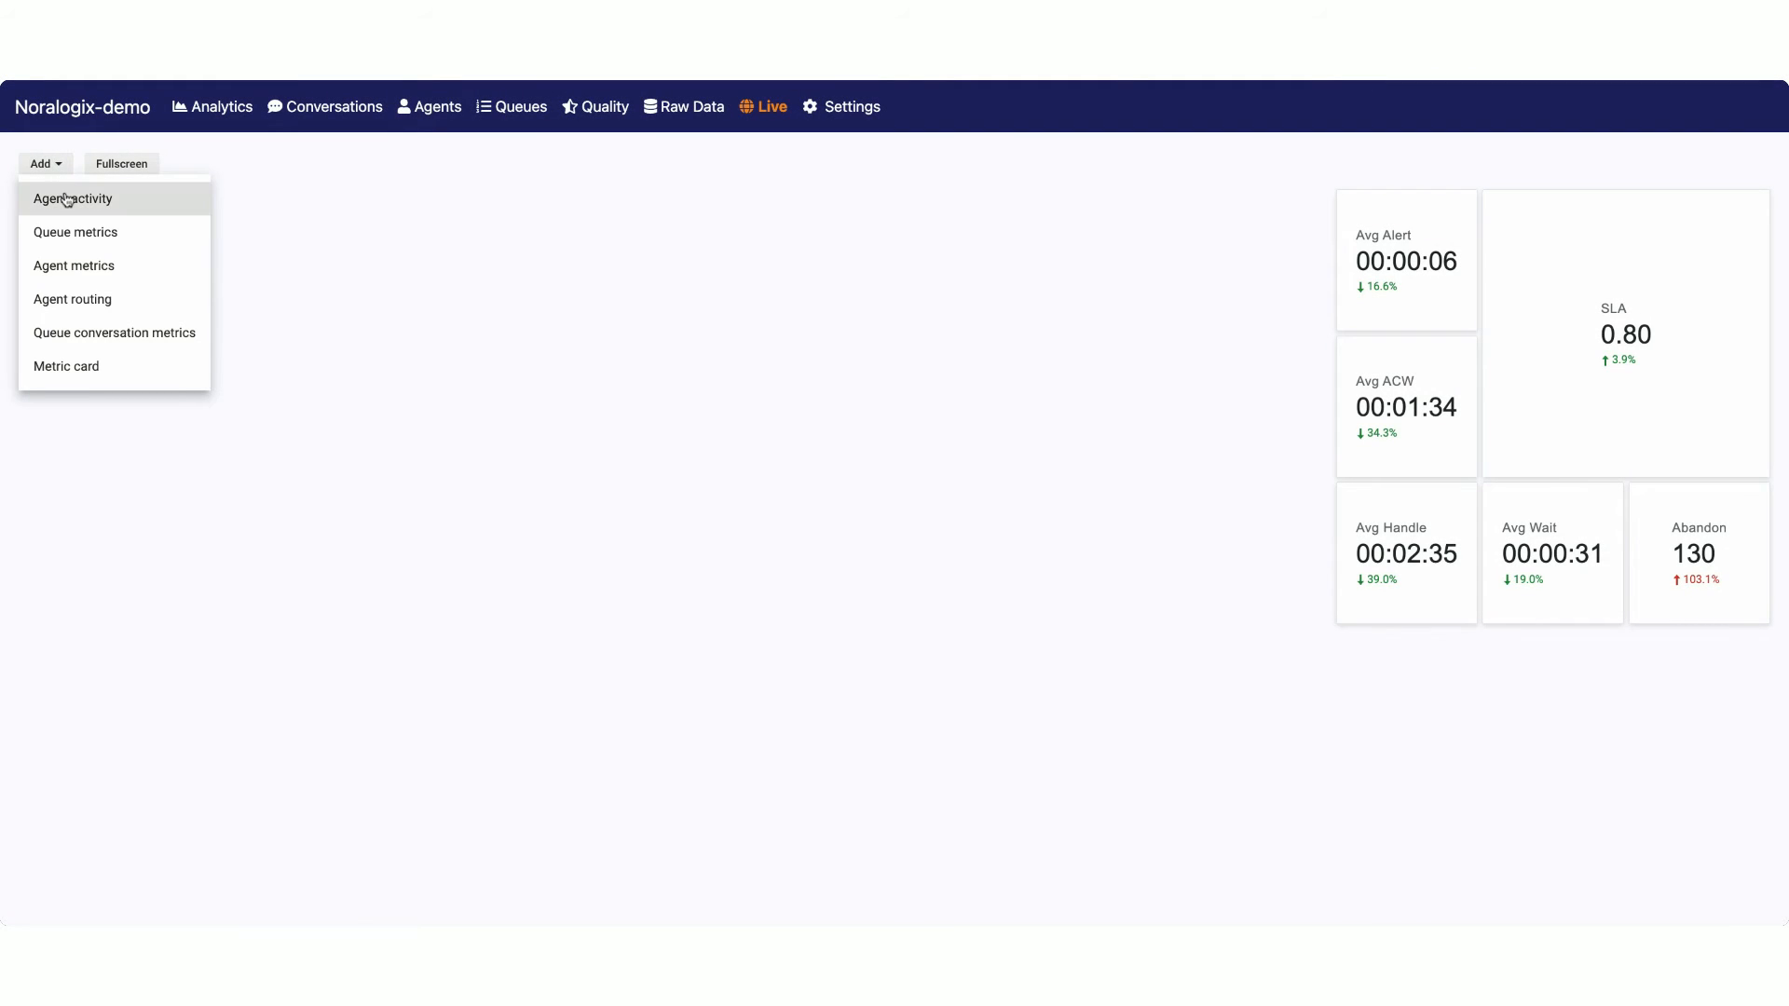
Step: Add an Agent activity panel beside the metric cards
{"action": "left_click", "coordinate": [72, 199]}
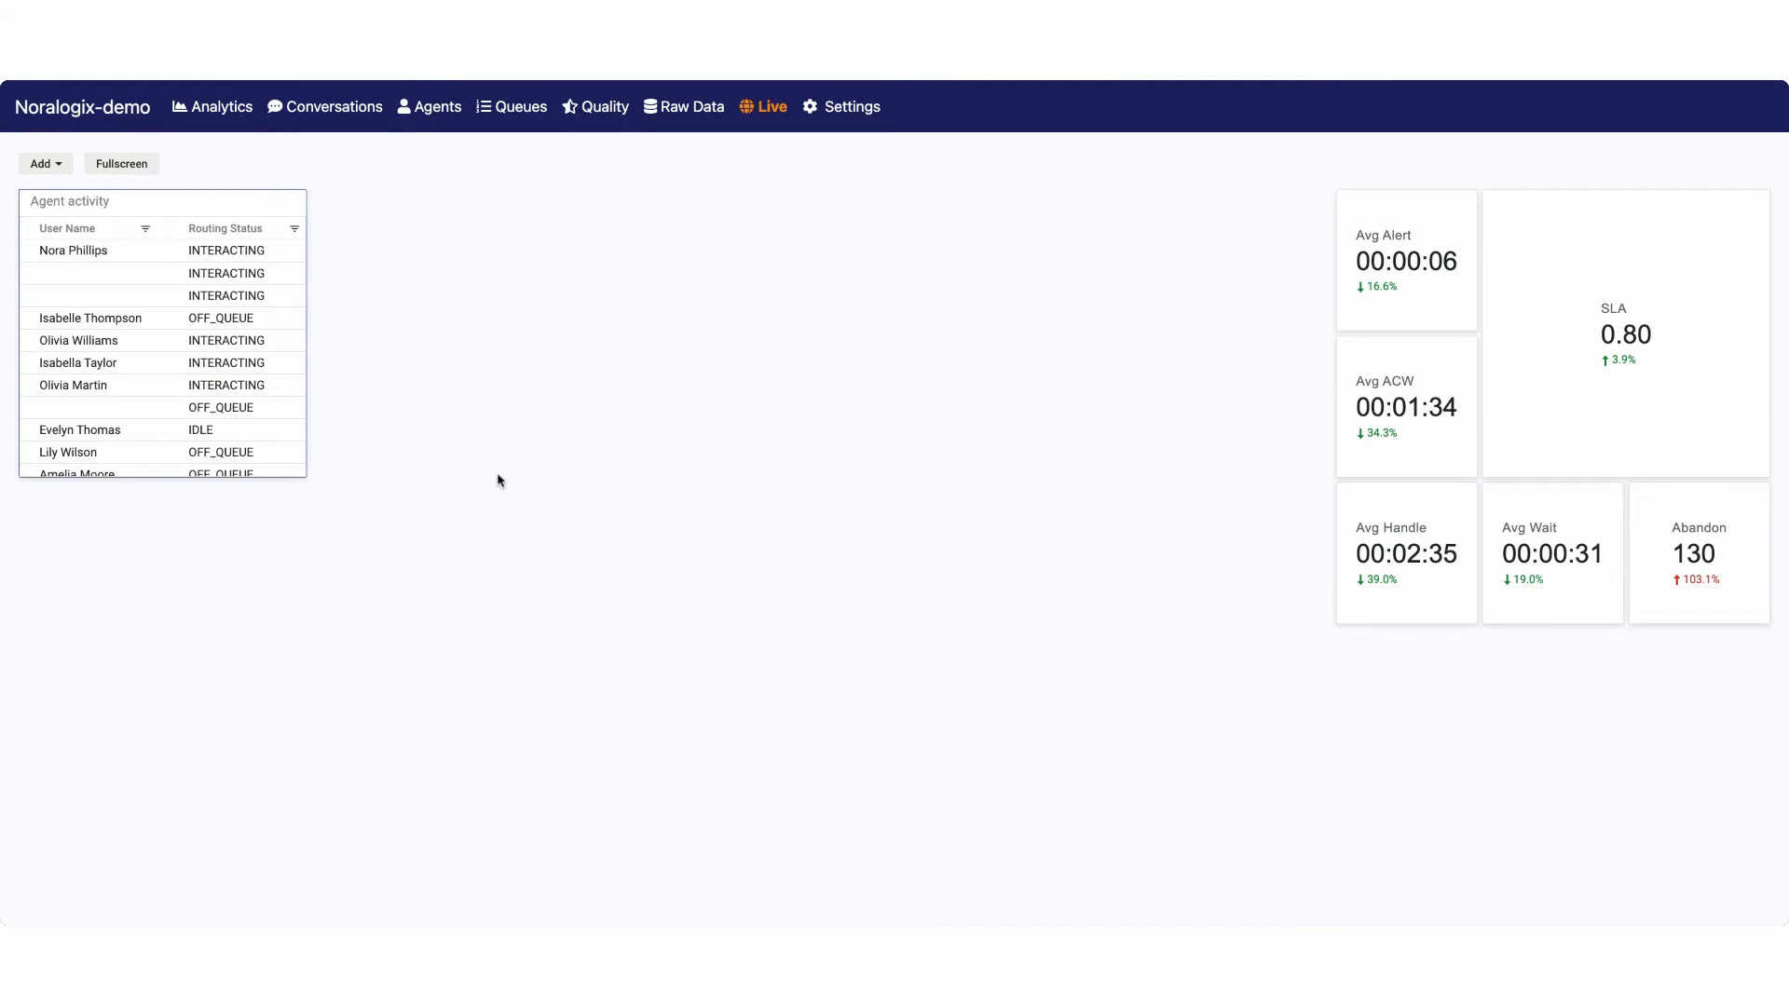